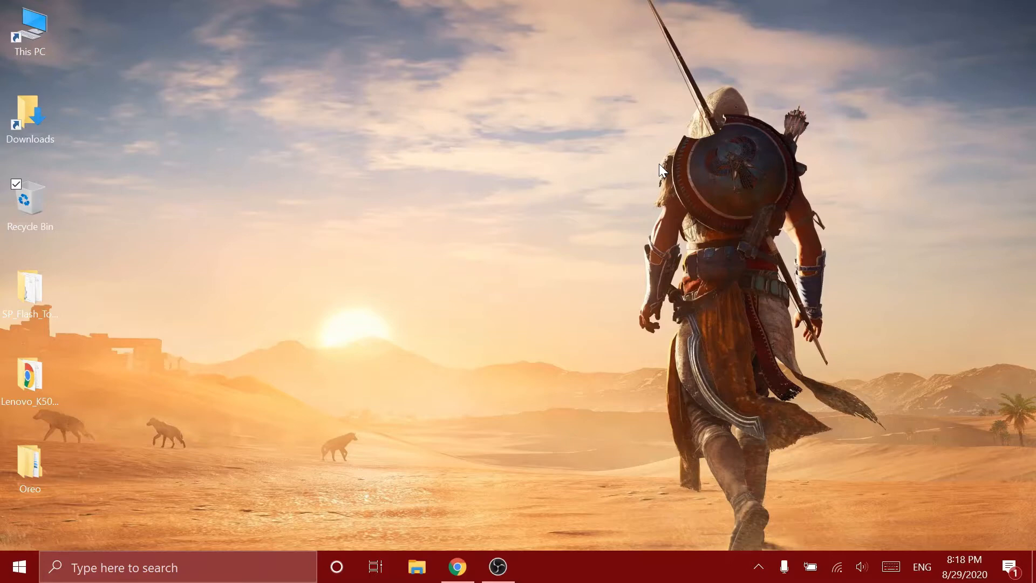
pyautogui.moveTo(460, 156)
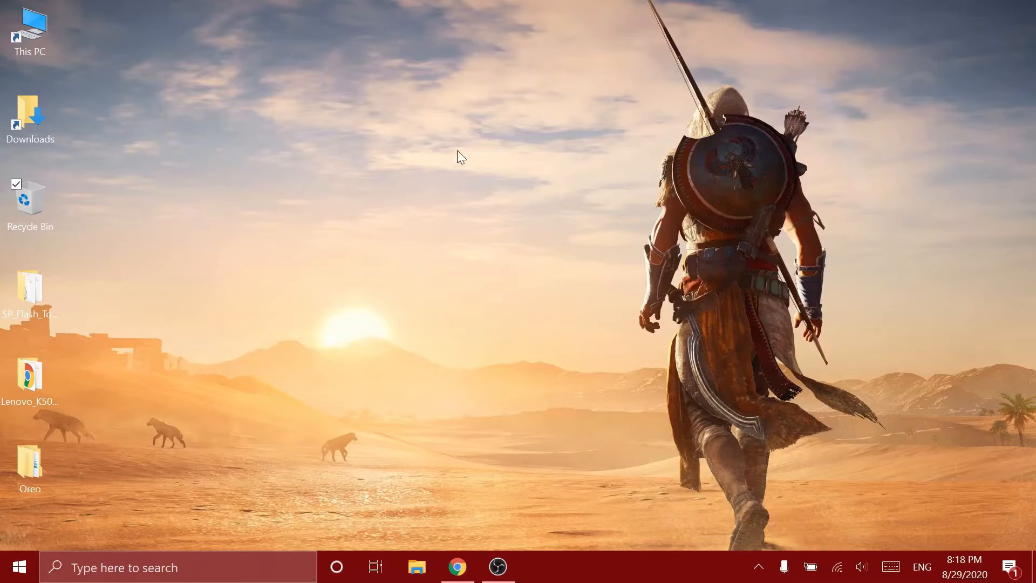
# Step: Start the download of lineage-15.1-20180421-UNOFFICIAL-aio_otfp.zip from its AndroidFileHost page
pyautogui.click(458, 566)
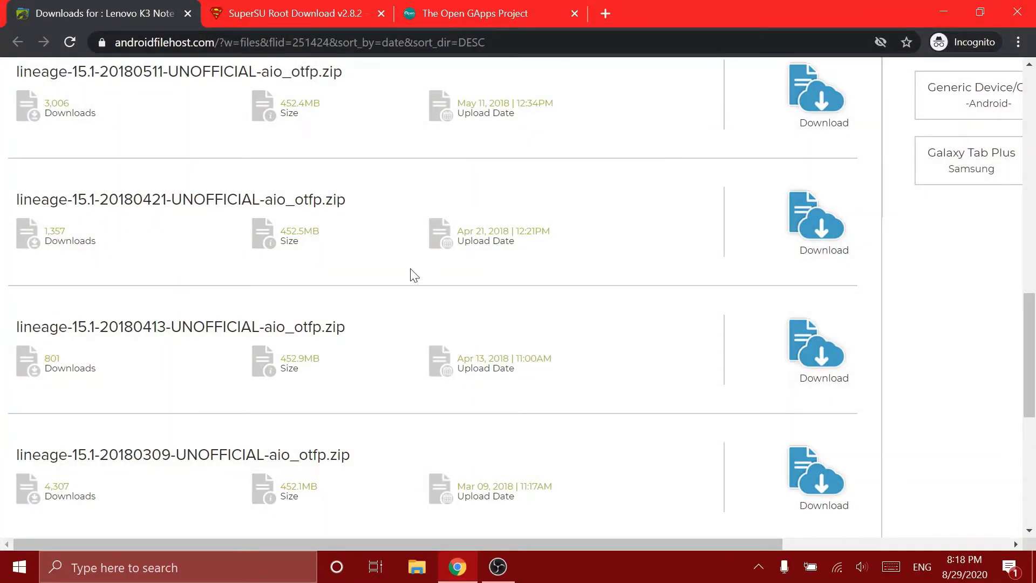
pyautogui.click(180, 198)
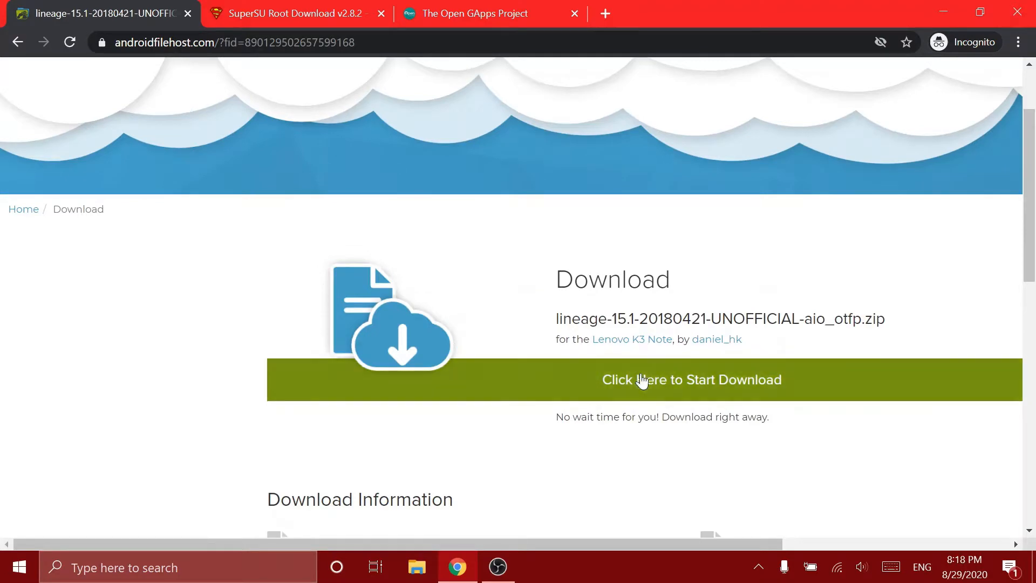
pyautogui.click(690, 379)
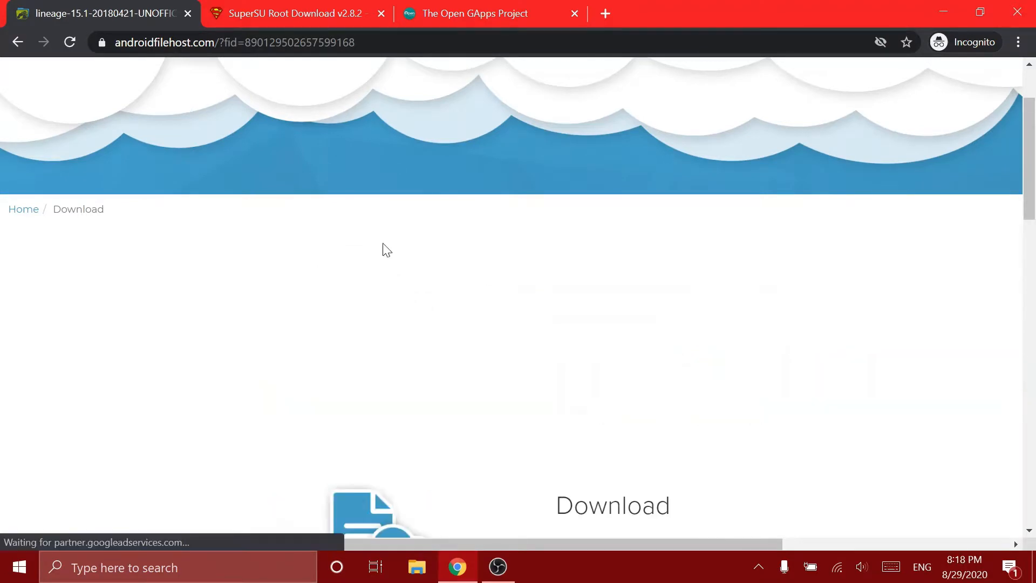
# Step: Bring up the supersuroot.org download page scrolled to the Recovery flashable zip versions
pyautogui.click(294, 13)
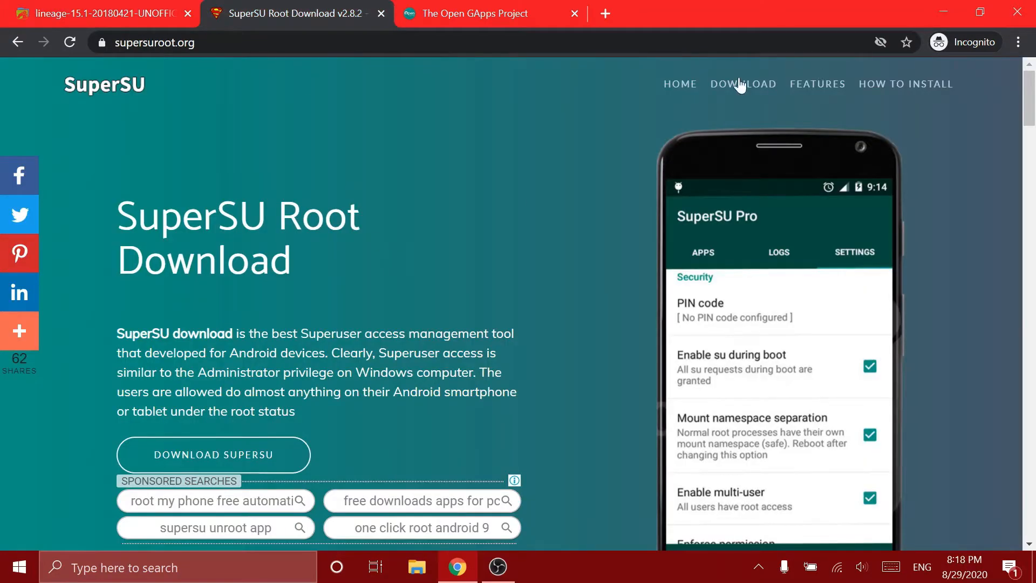
pyautogui.click(742, 84)
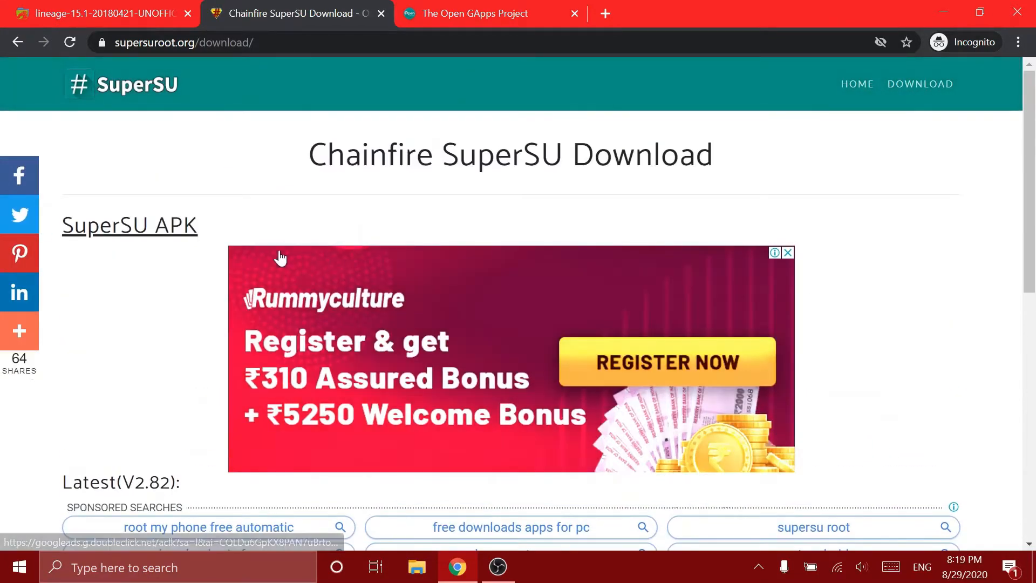
pyautogui.scroll(-3)
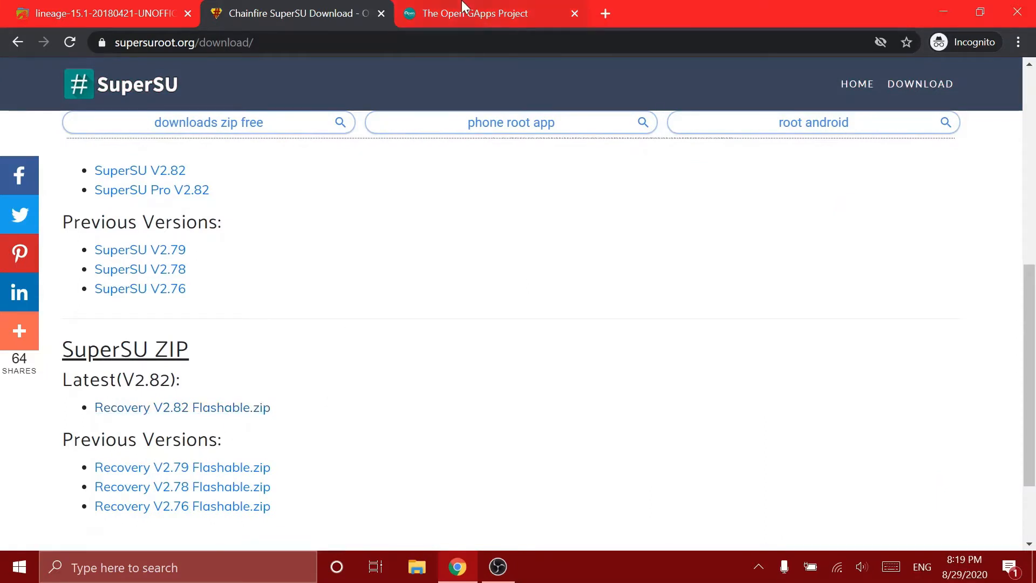
# Step: Choose the ARM64, Android 8.1 micro Open GApps package and reveal its download option
pyautogui.click(489, 13)
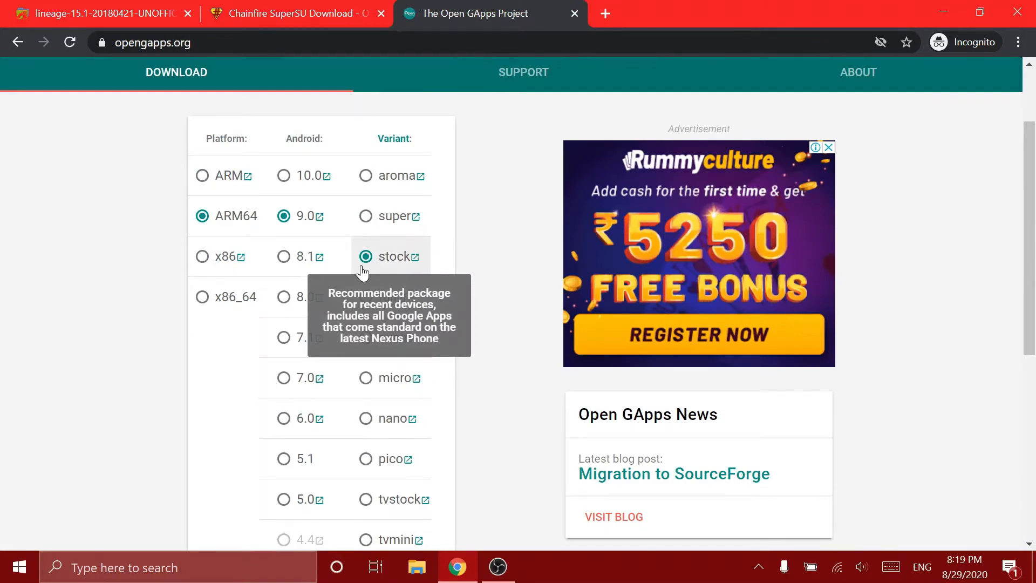
pyautogui.moveTo(211, 231)
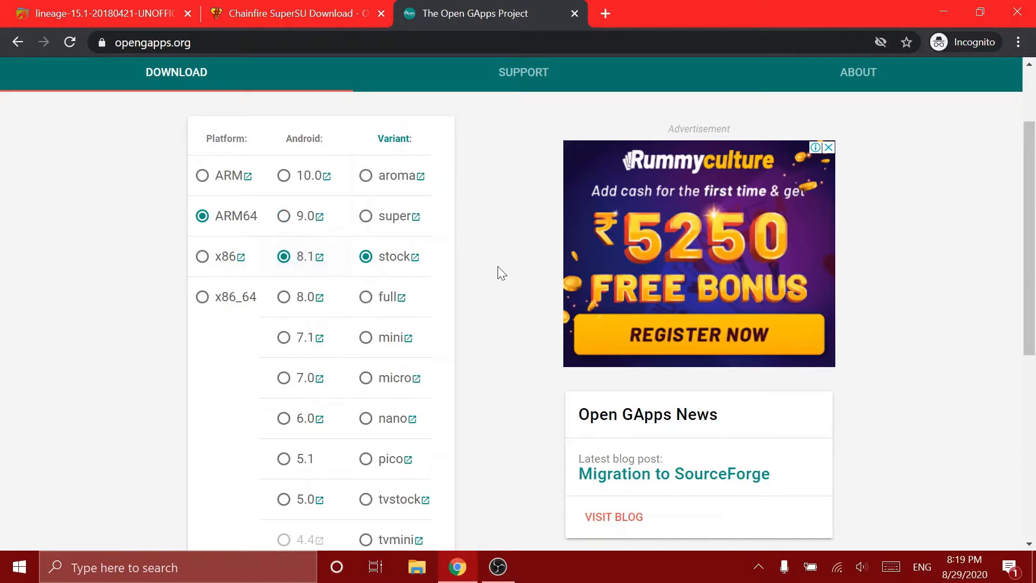
pyautogui.moveTo(366, 393)
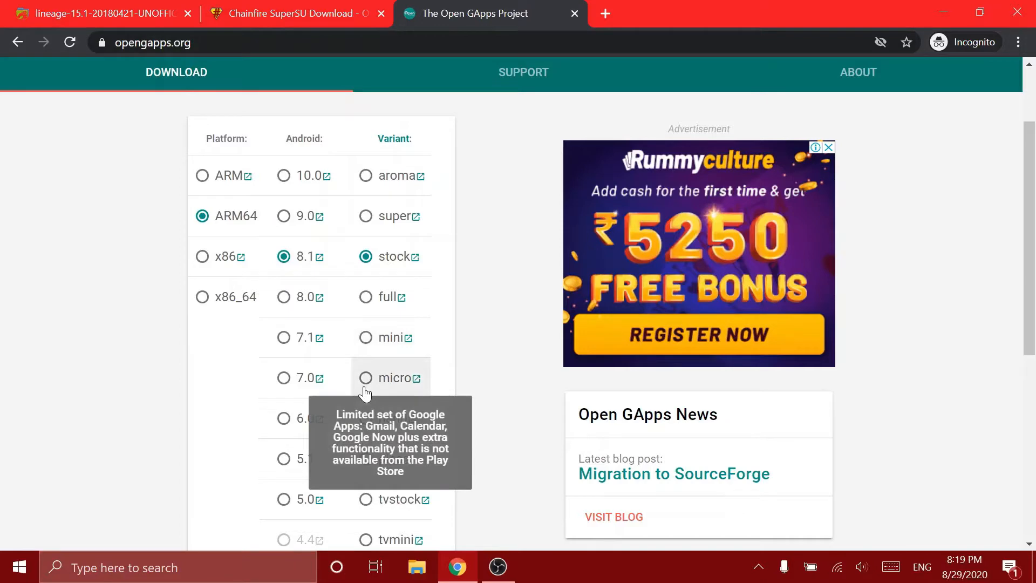
pyautogui.click(365, 377)
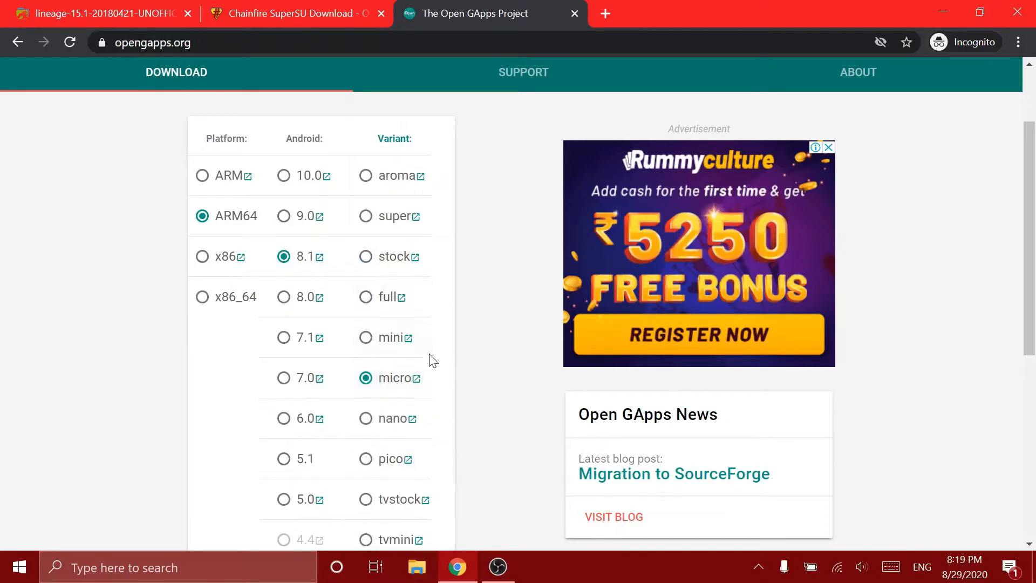
pyautogui.scroll(-3)
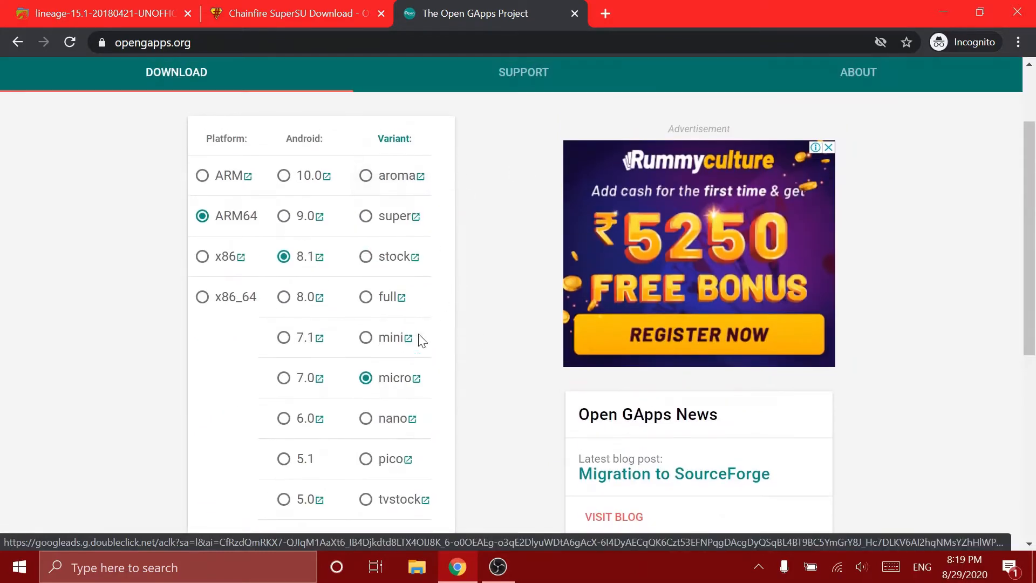
pyautogui.scroll(-3)
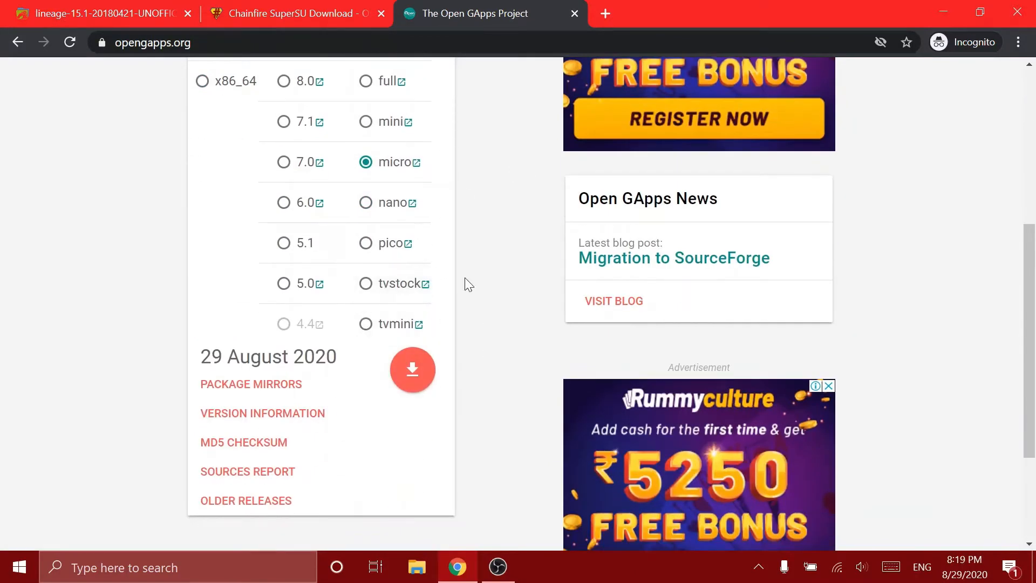
pyautogui.moveTo(411, 368)
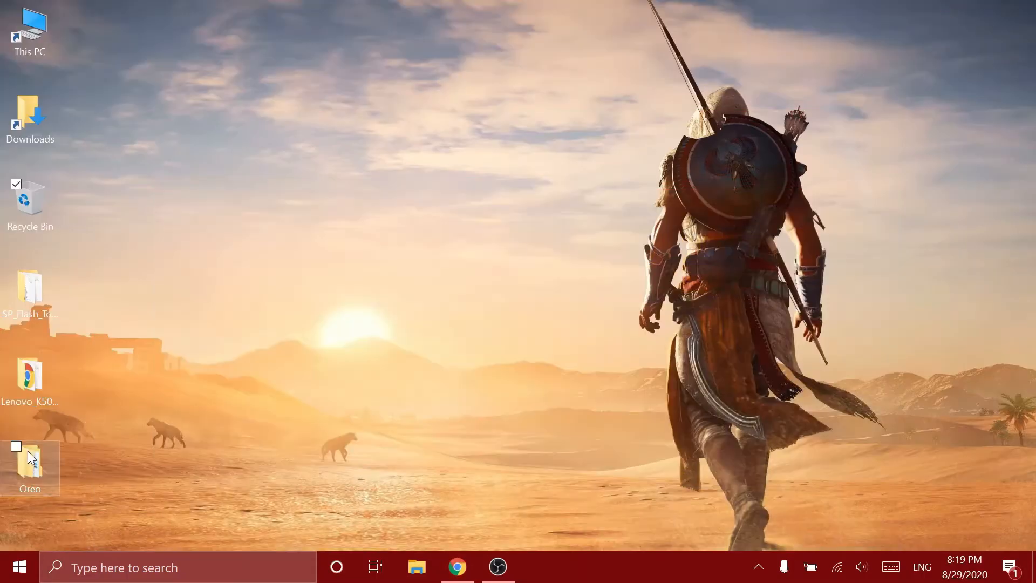
# Step: Open the desktop Oreo folder holding the LineageOS, Open GApps and SuperSU zips
pyautogui.doubleClick(30, 466)
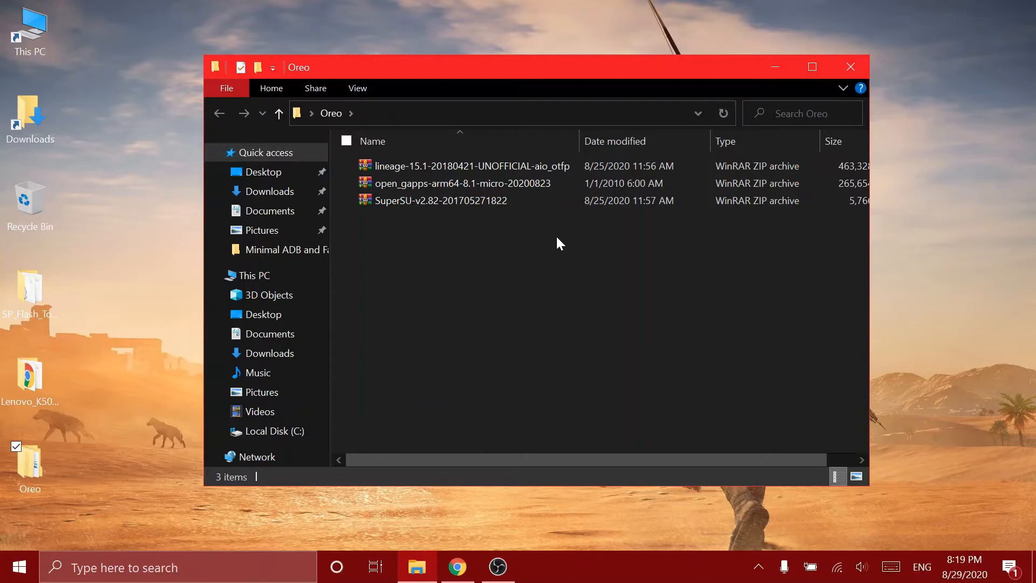
pyautogui.scroll(-3)
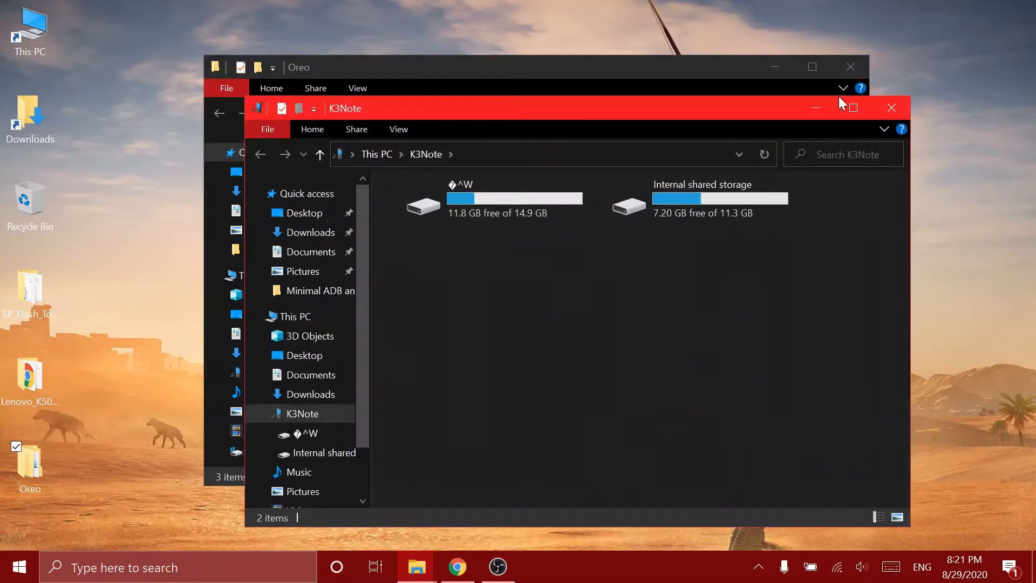
# Step: Open the Oreo folder on the phone's micro SD card as the copy destination for the three zips
pyautogui.doubleClick(513, 205)
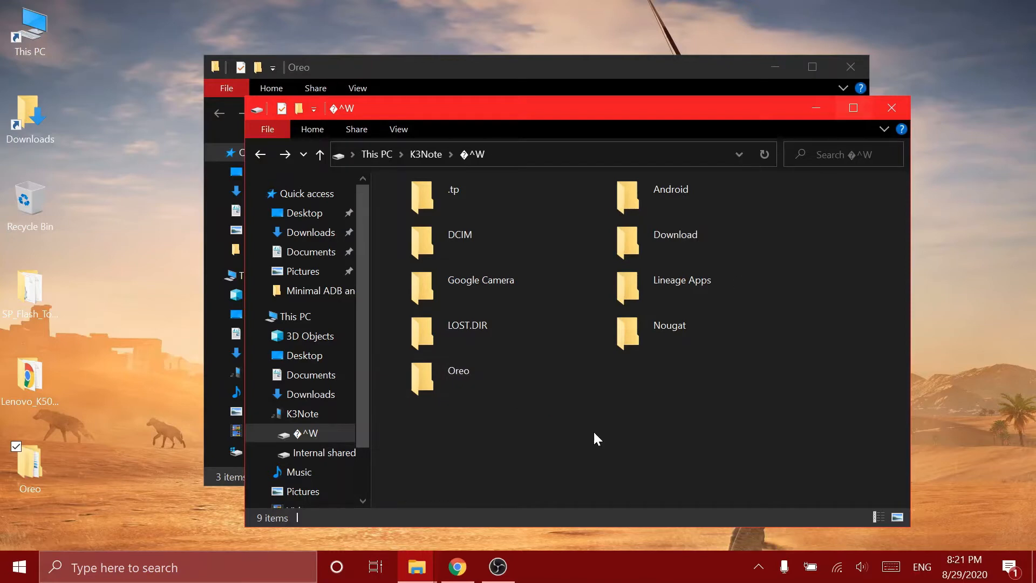
pyautogui.moveTo(482, 408)
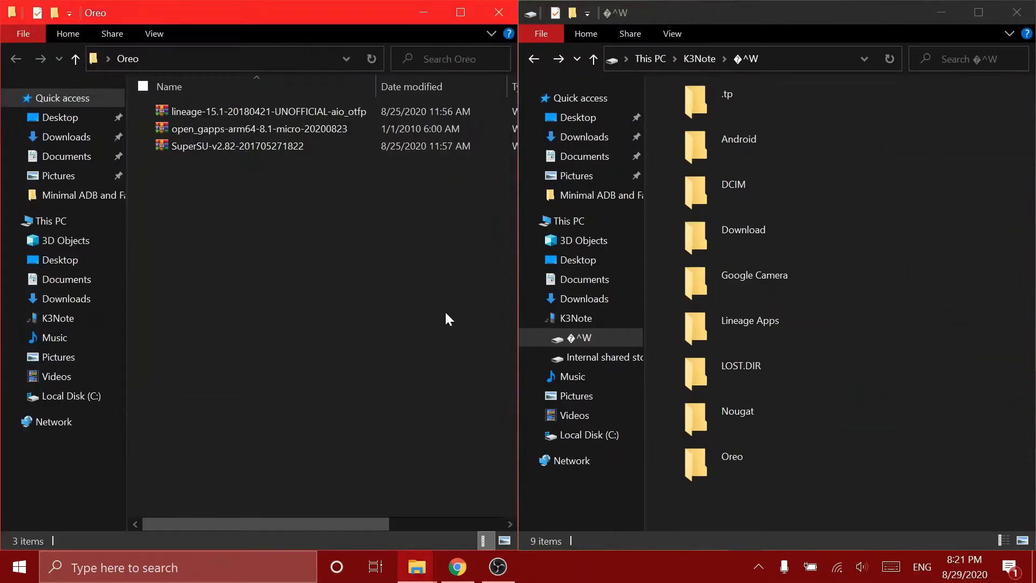
pyautogui.doubleClick(732, 456)
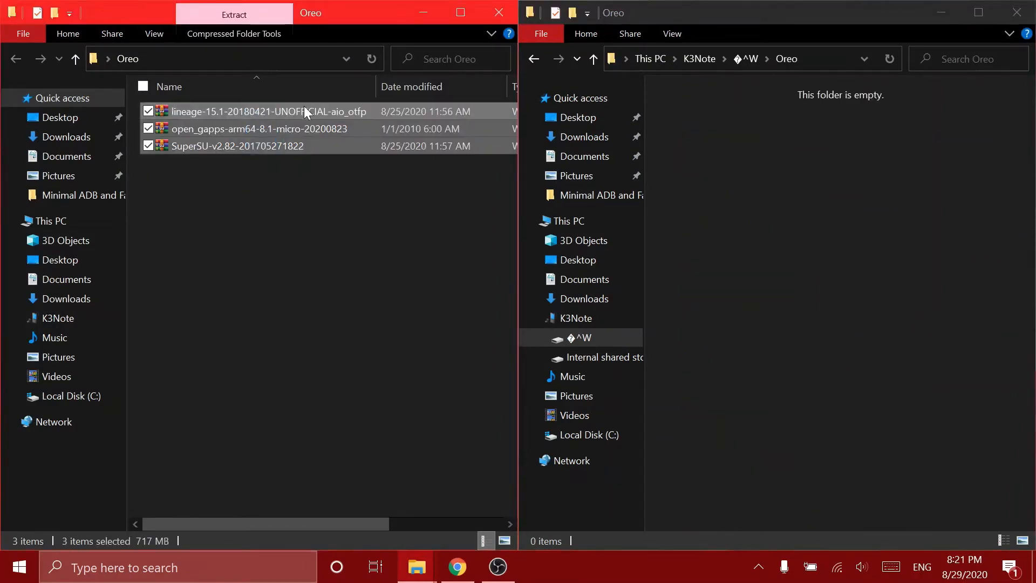
pyautogui.moveTo(793, 293)
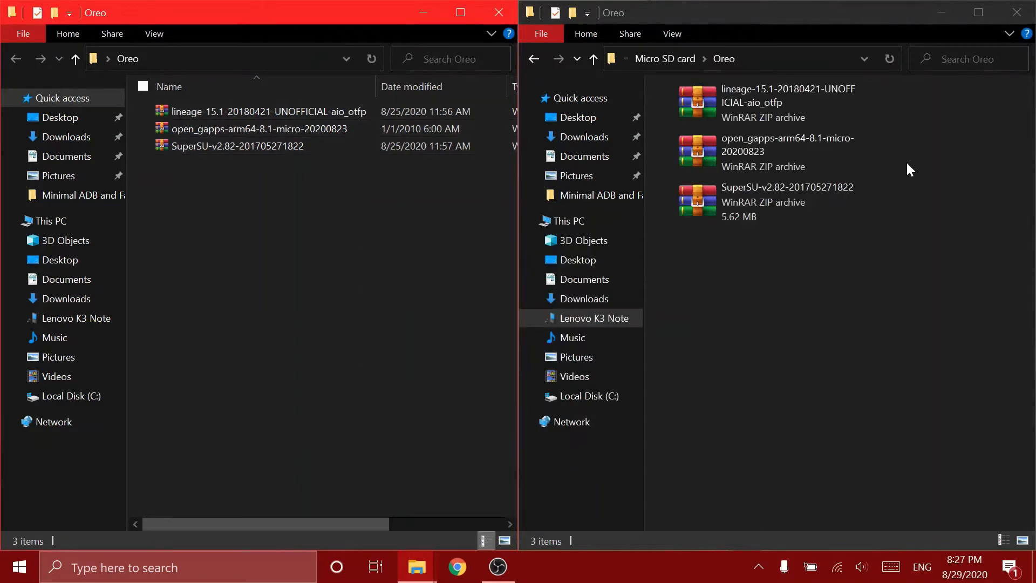
pyautogui.moveTo(852, 249)
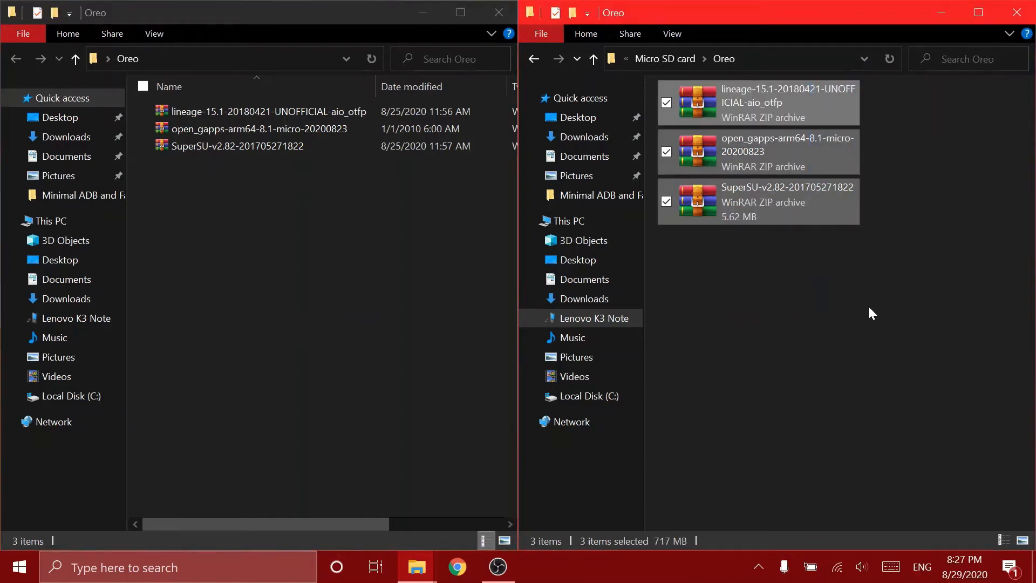
pyautogui.click(872, 297)
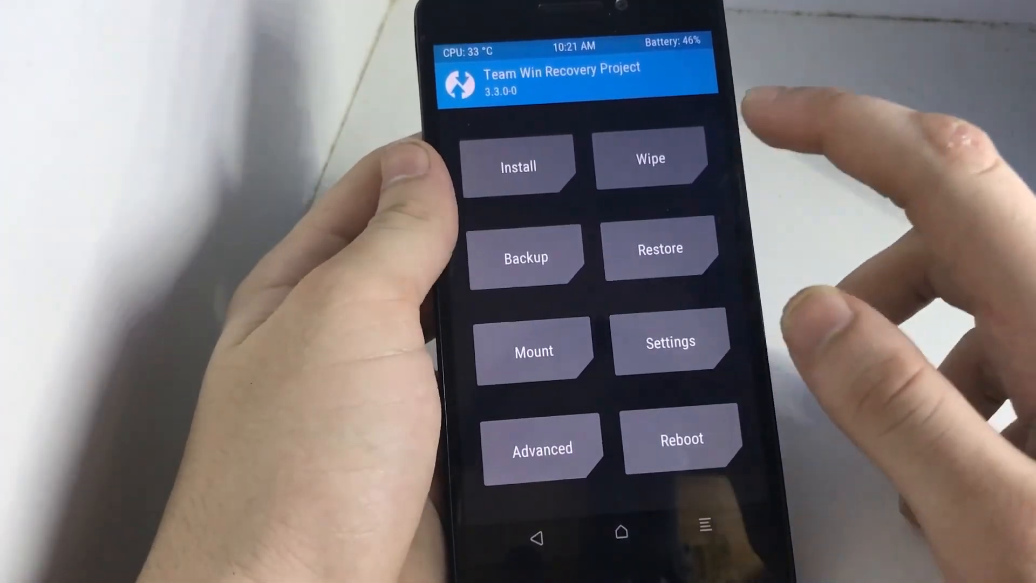
# Step: Advanced-wipe Dalvik/ART cache, System, Data and Internal Storage, then return to the main menu
pyautogui.click(649, 165)
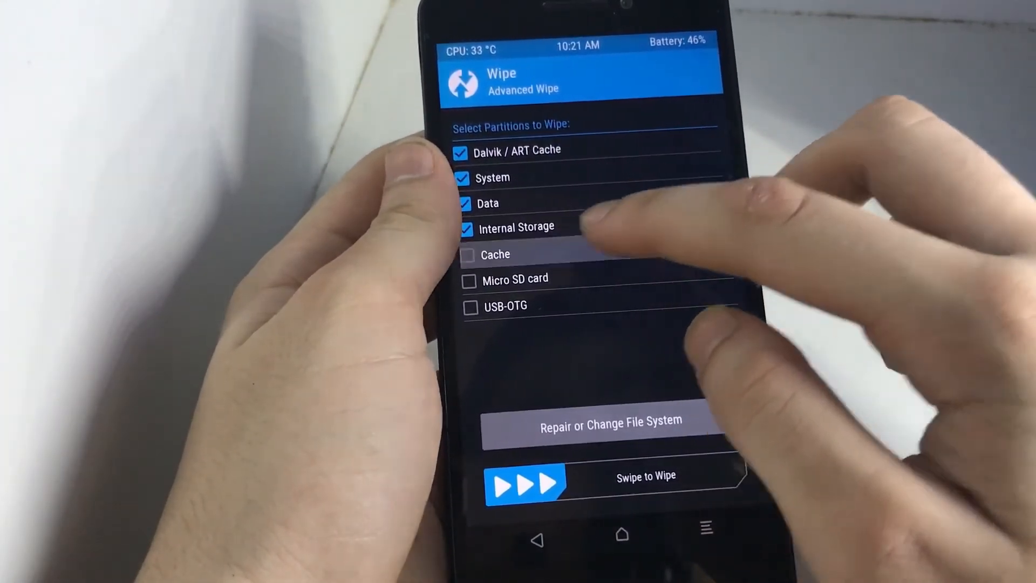
pyautogui.click(469, 255)
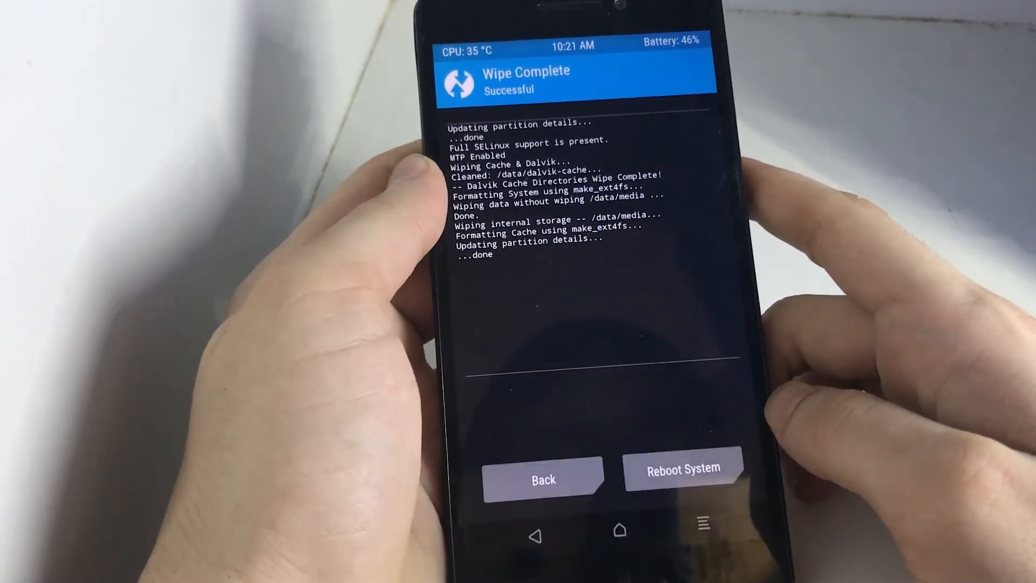
pyautogui.click(682, 469)
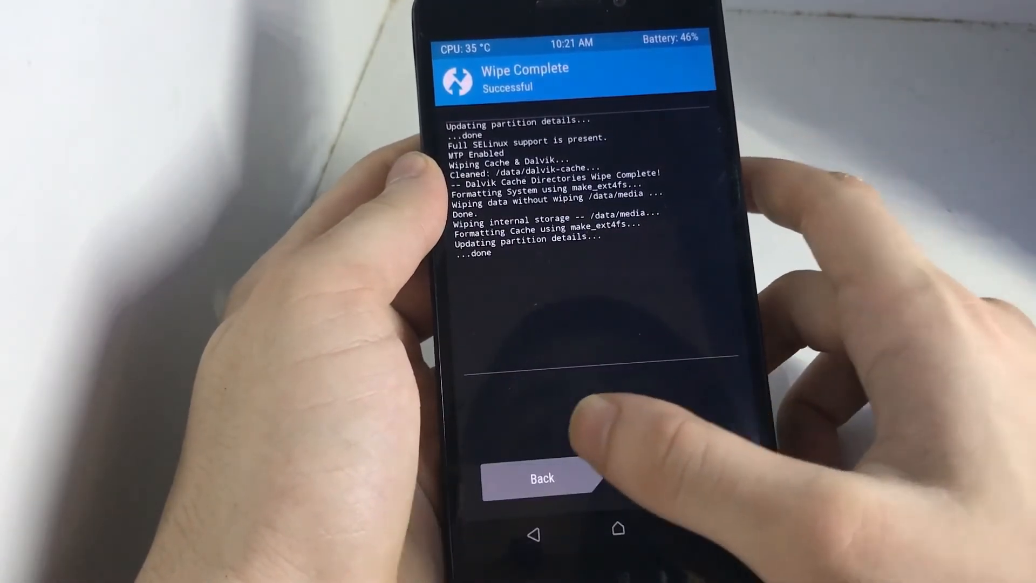
pyautogui.click(541, 478)
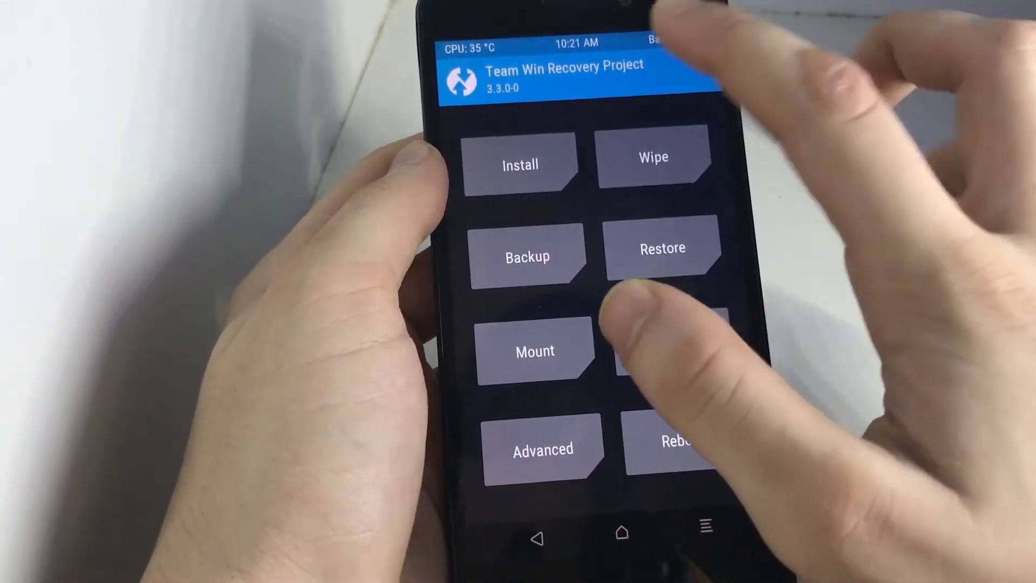
# Step: Browse the Install file browser to the /external_sd/Oreo folder
pyautogui.click(521, 164)
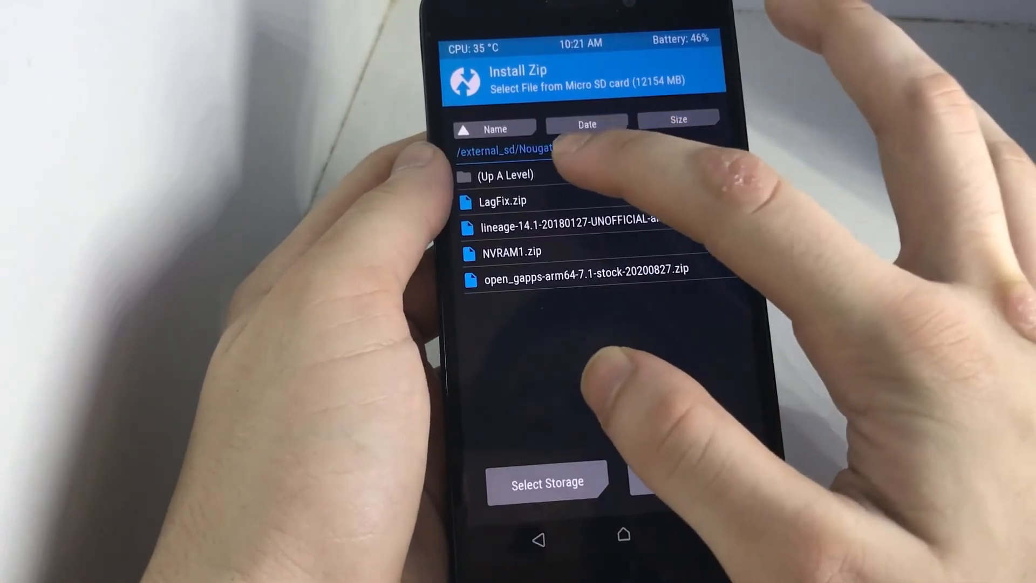
pyautogui.click(504, 200)
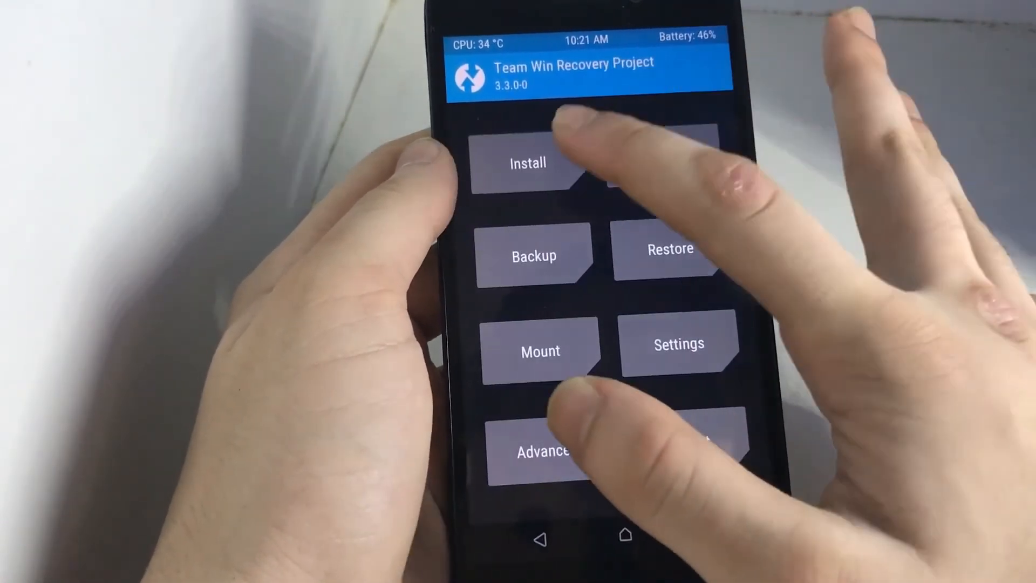
pyautogui.click(528, 163)
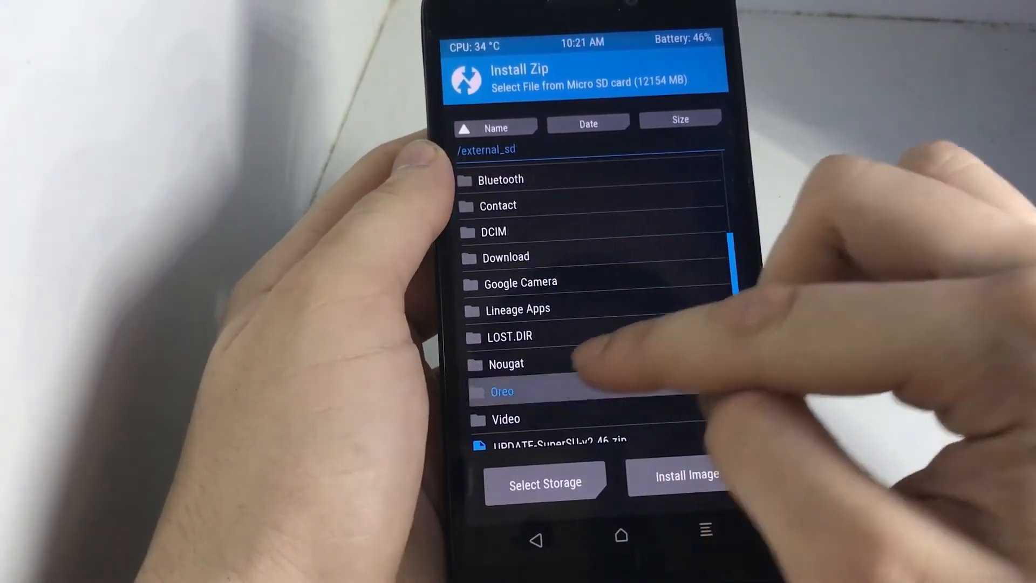
pyautogui.click(501, 391)
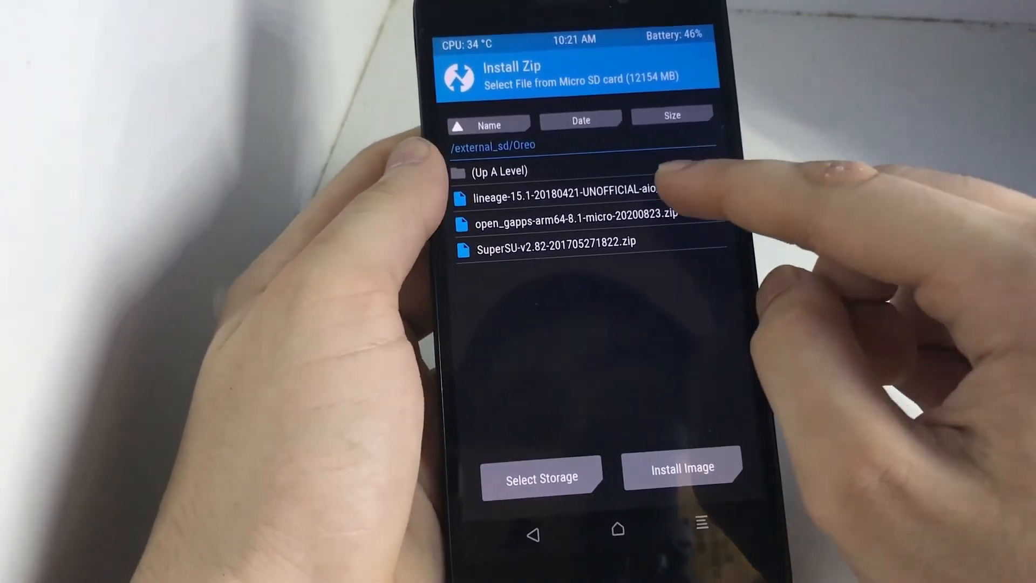
# Step: Queue the LineageOS 15.1 zip and the Open GApps 8.1 zip for flashing
pyautogui.click(568, 197)
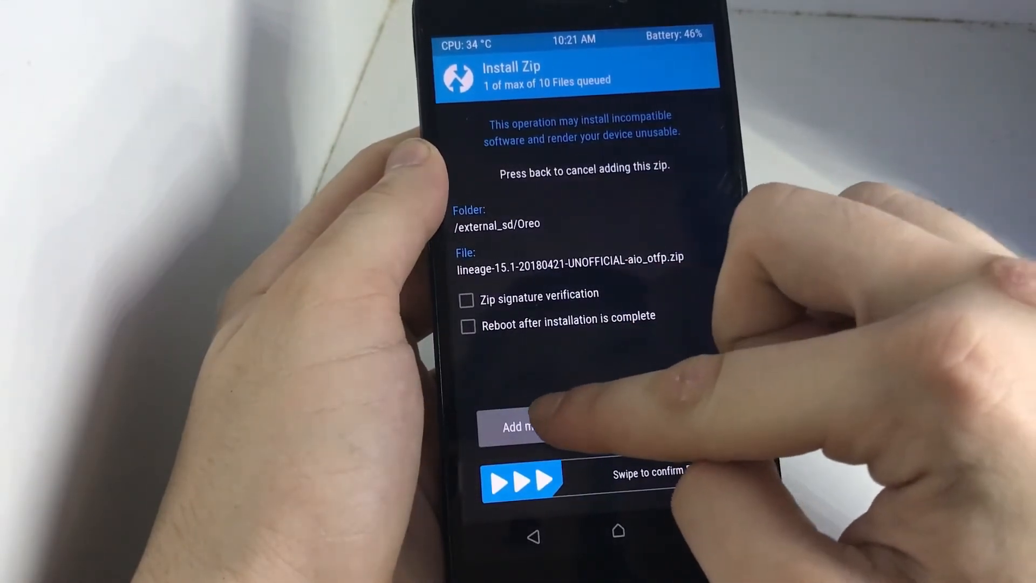
pyautogui.click(519, 426)
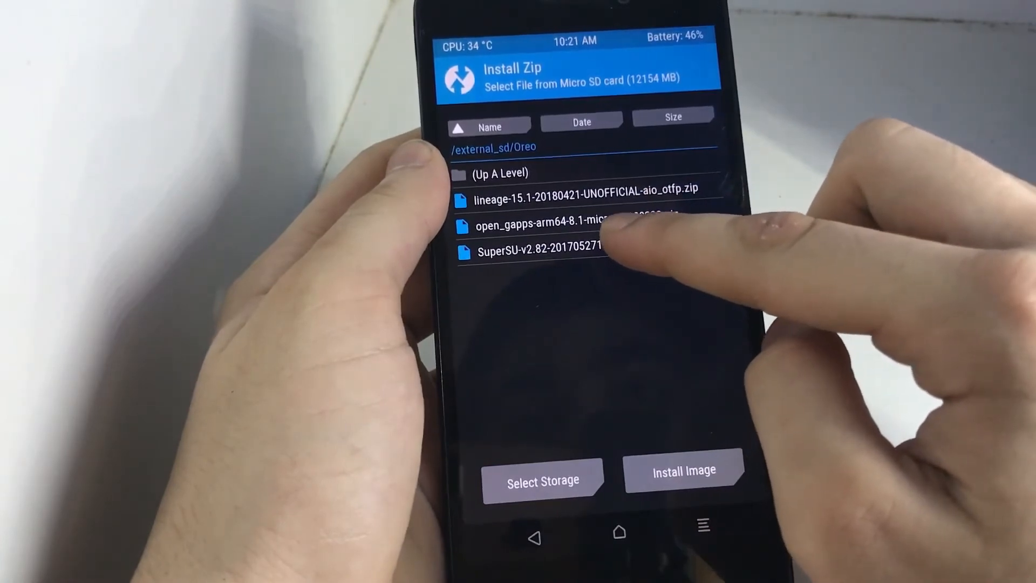
pyautogui.click(532, 251)
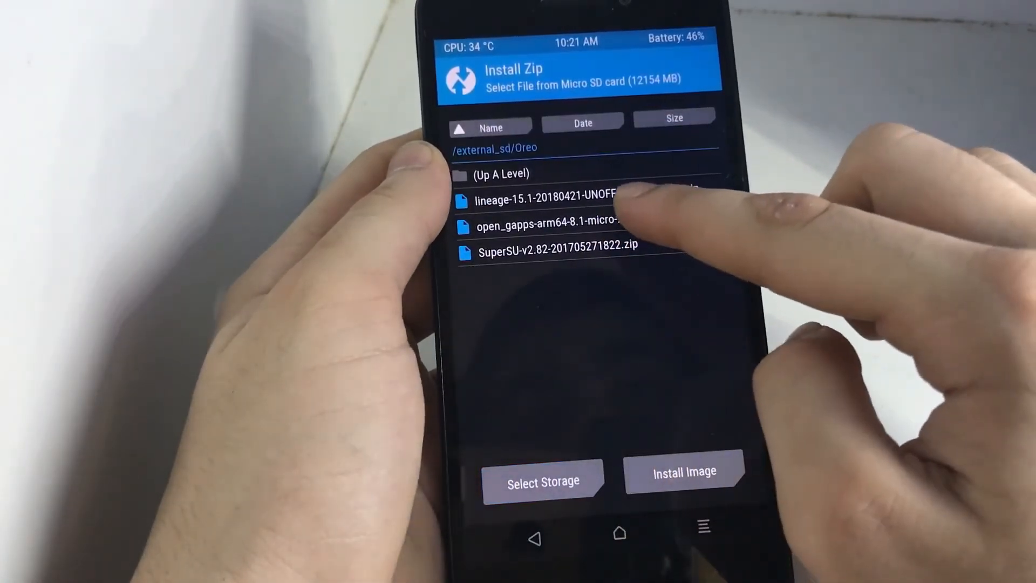
pyautogui.click(552, 222)
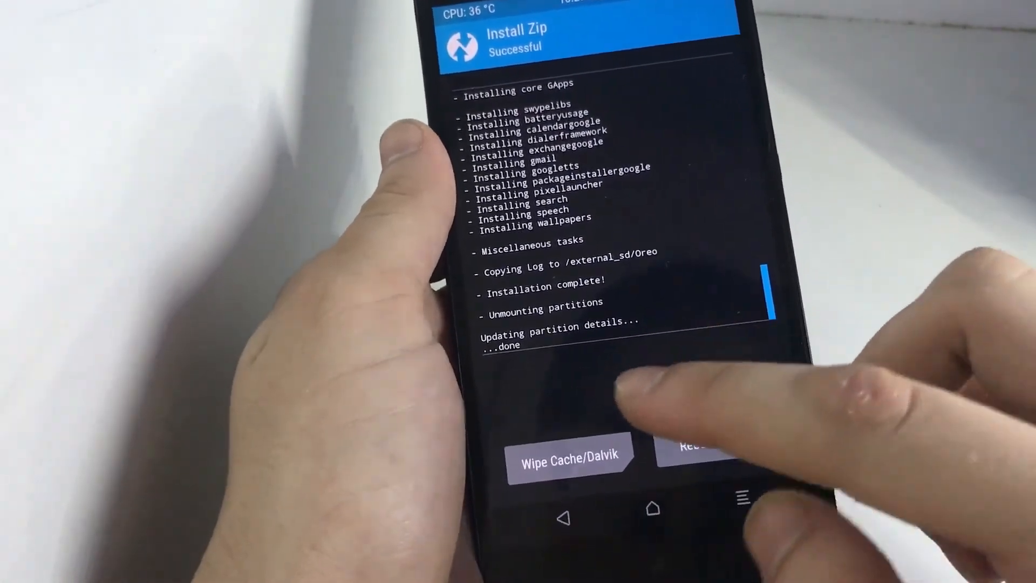
# Step: Wipe the cache and Dalvik cache after the successful flash
pyautogui.click(570, 459)
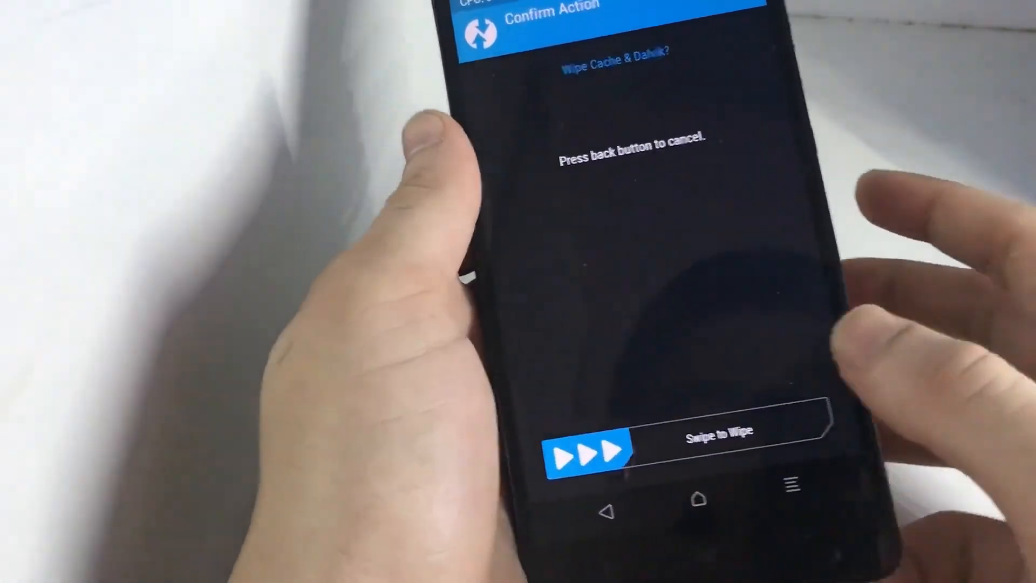
pyautogui.moveTo(582, 442); pyautogui.dragTo(759, 443)
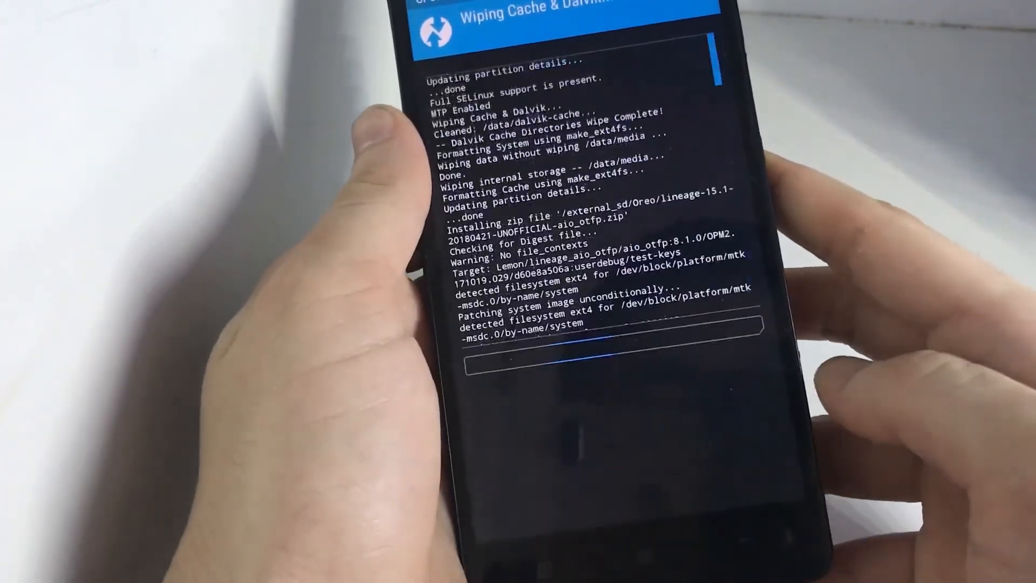